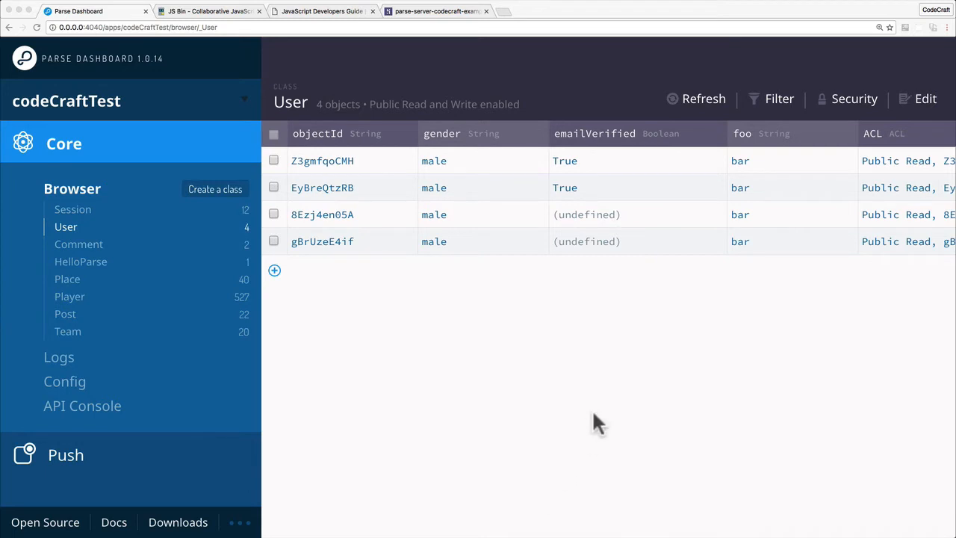
mouse_move(119, 267)
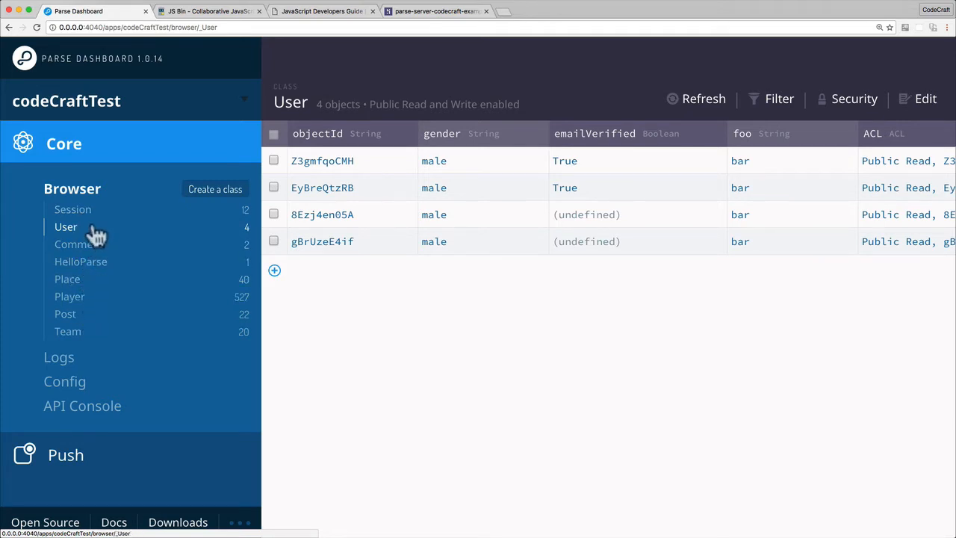
mouse_move(855, 108)
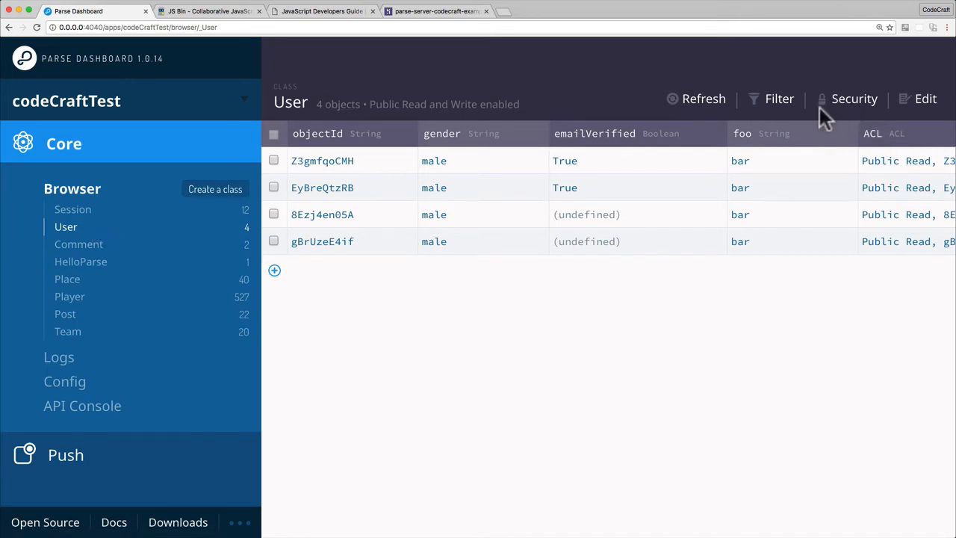
mouse_move(851, 112)
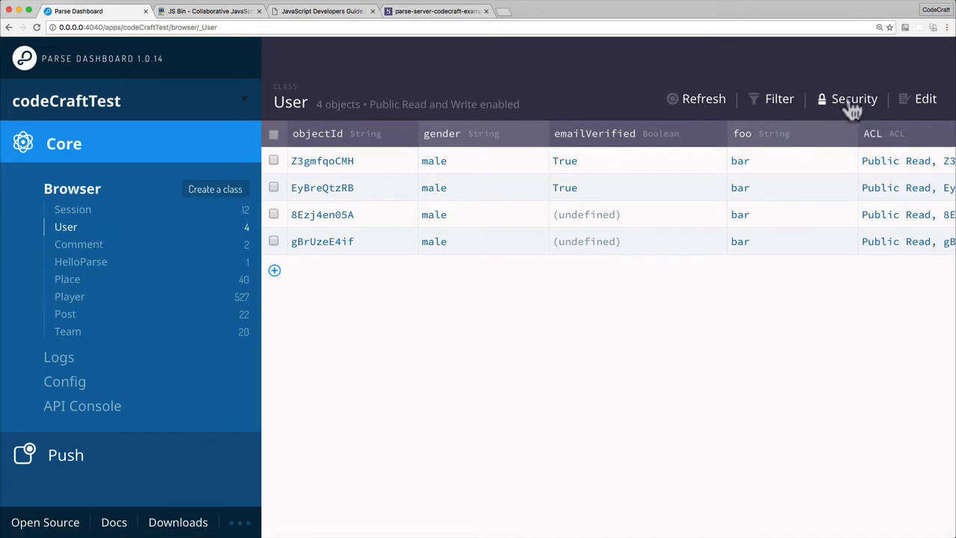
- Disable Public Read on the User class, keep Write, and save the CLP
left_click(855, 99)
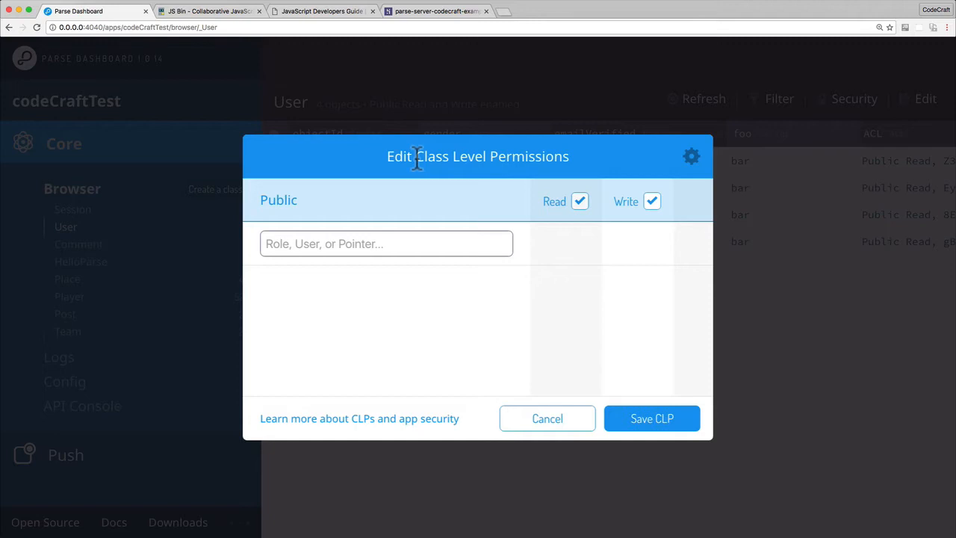
mouse_move(269, 221)
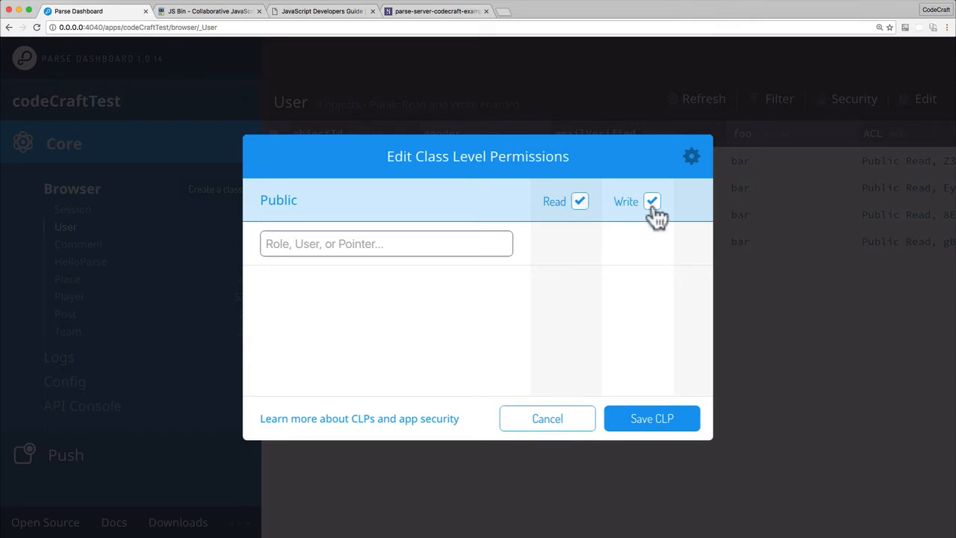
mouse_move(535, 221)
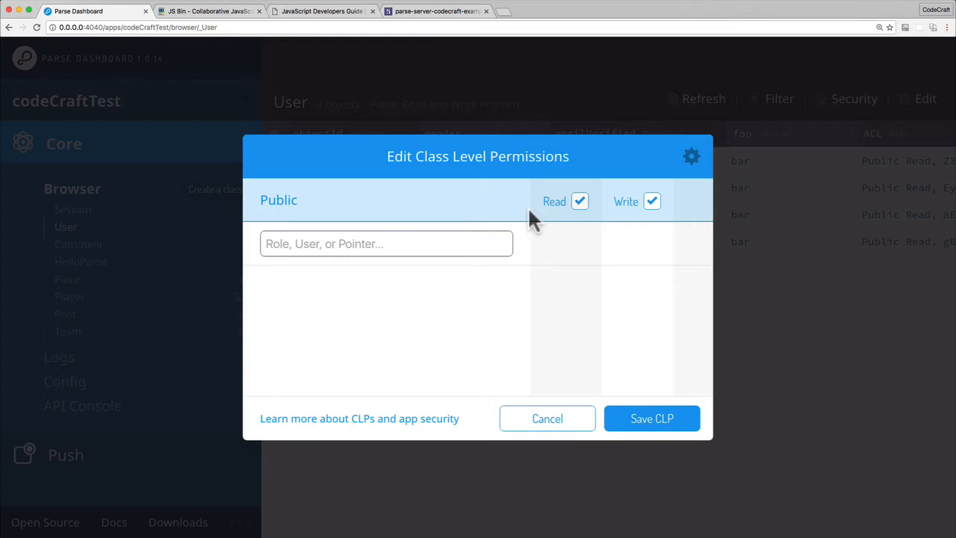
mouse_move(610, 256)
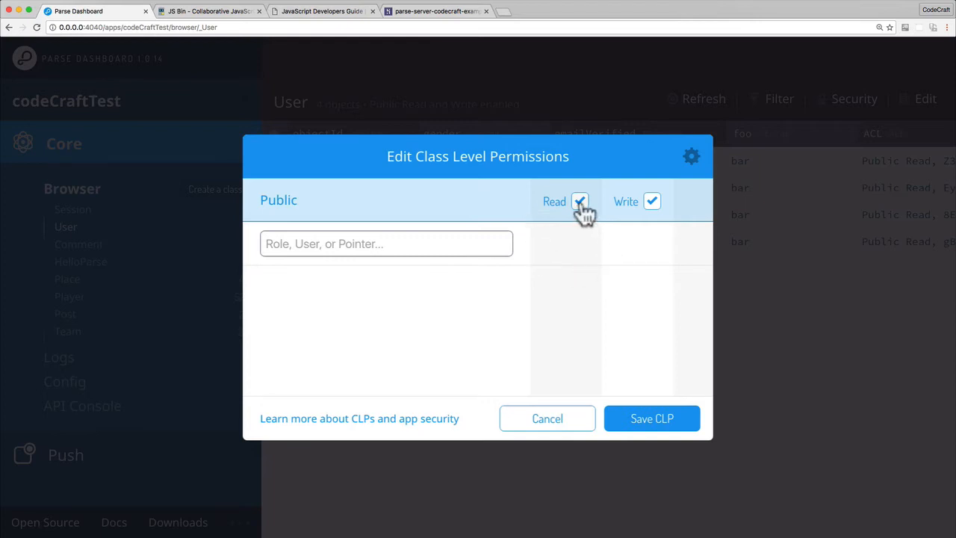
left_click(580, 200)
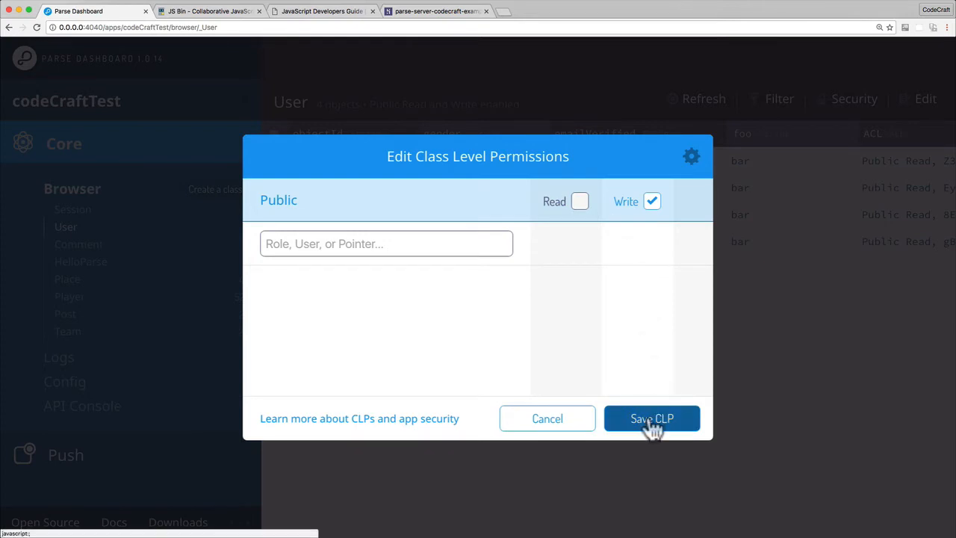
left_click(651, 419)
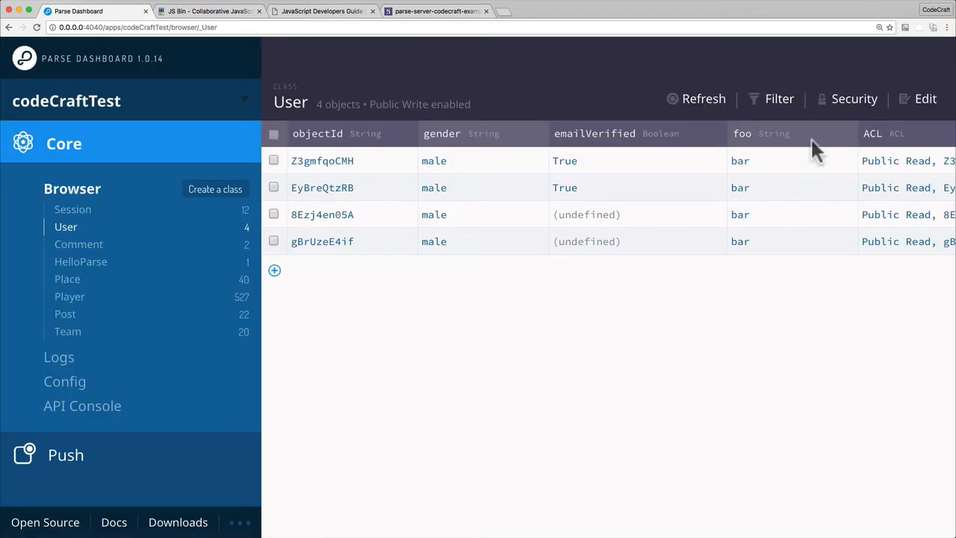
- Reopen the User class permissions via the Security button
left_click(855, 99)
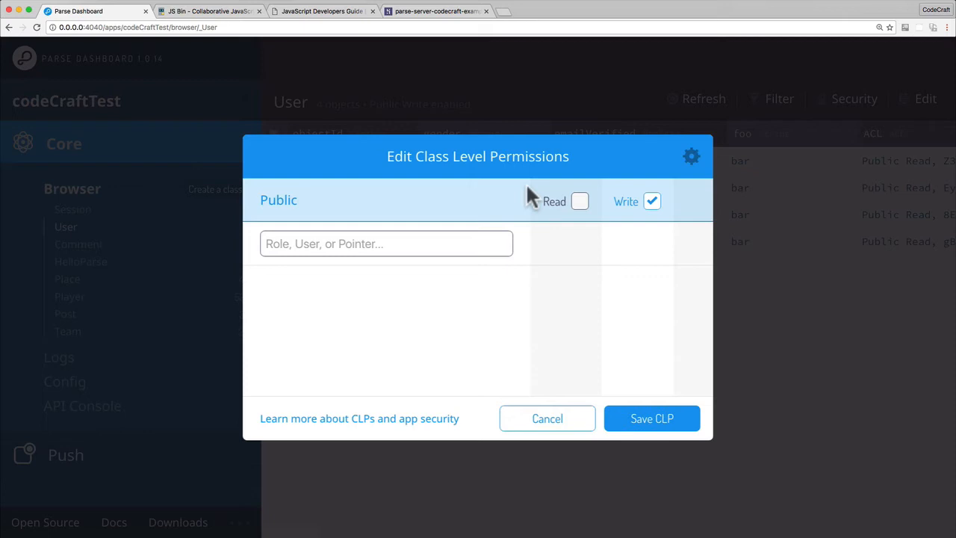
mouse_move(645, 250)
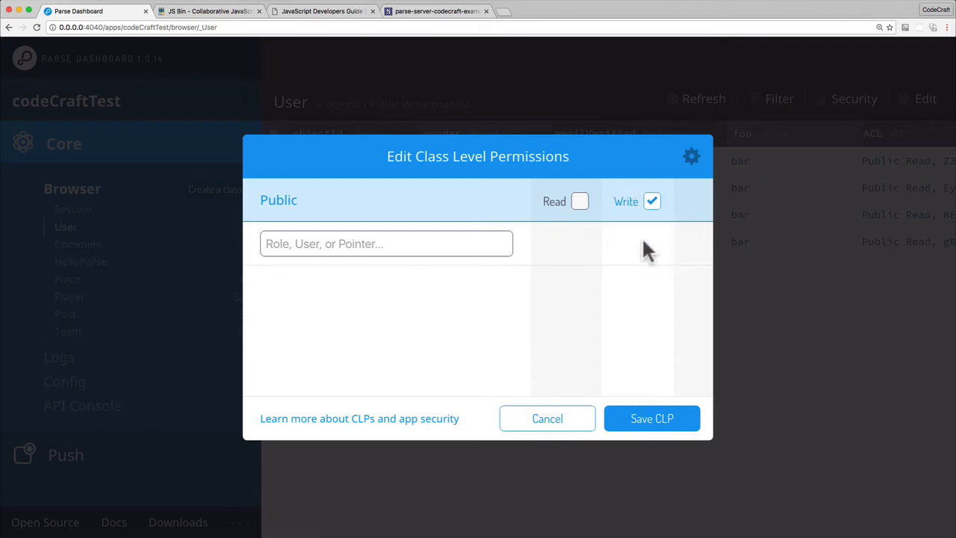
mouse_move(675, 224)
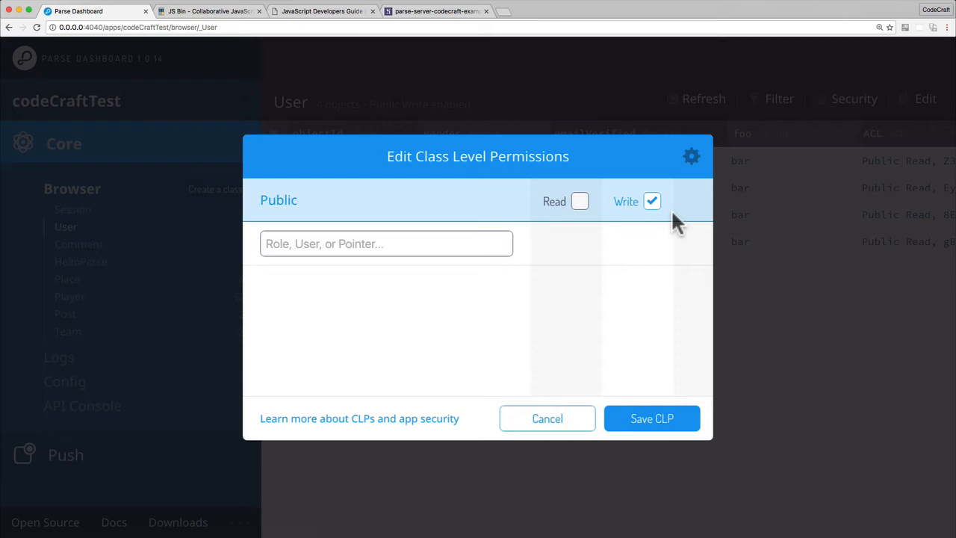
mouse_move(604, 201)
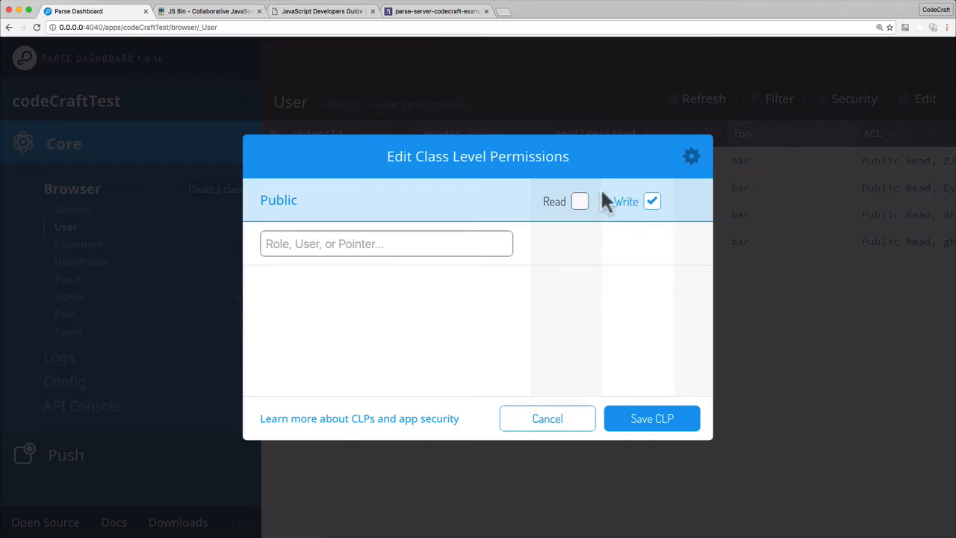
mouse_move(560, 191)
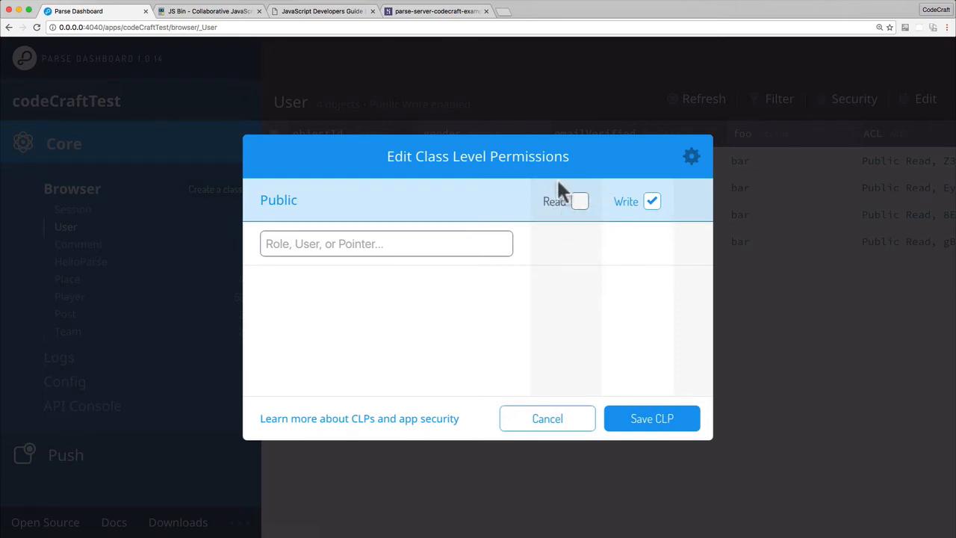
mouse_move(538, 209)
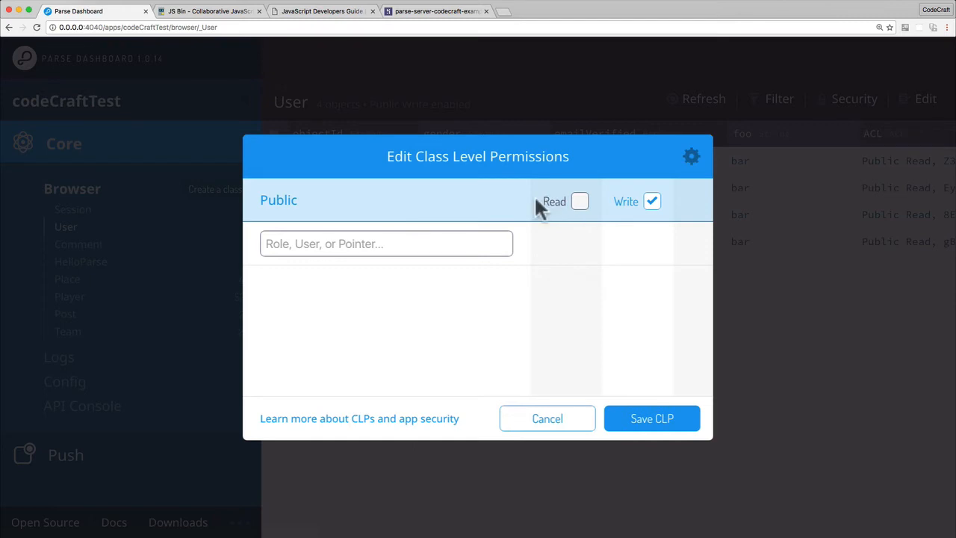
mouse_move(559, 227)
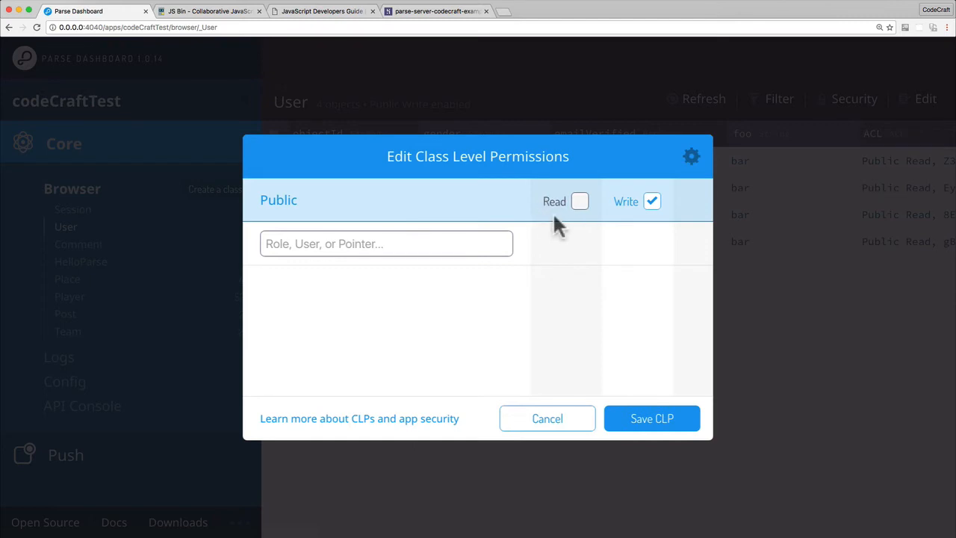
mouse_move(592, 227)
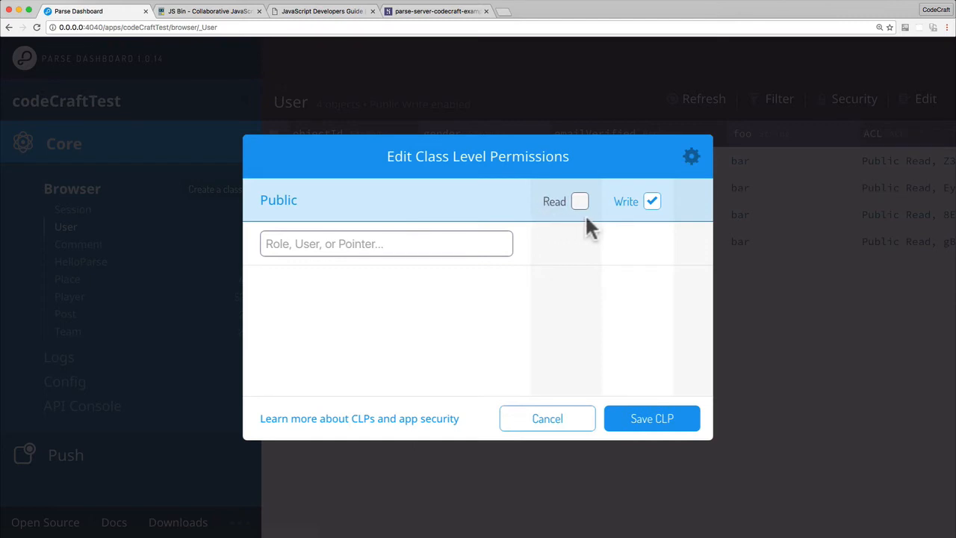
mouse_move(615, 187)
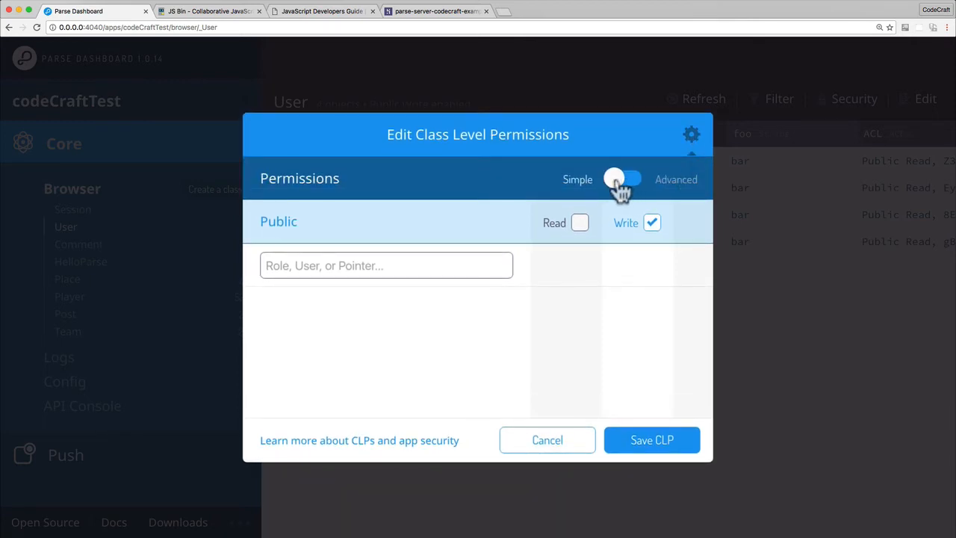
- In advanced mode allow public Get, disable Add field, and save the User CLP
left_click(624, 180)
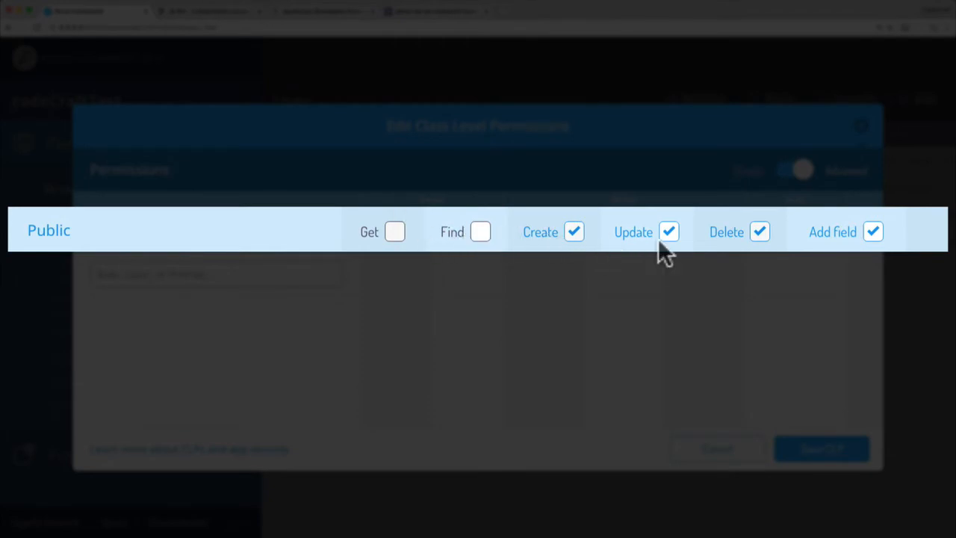
mouse_move(822, 251)
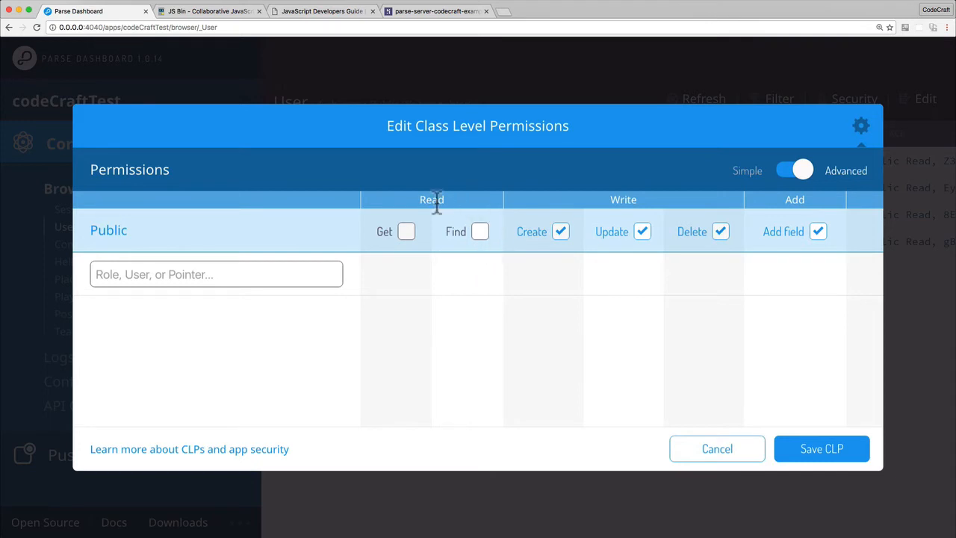
mouse_move(406, 212)
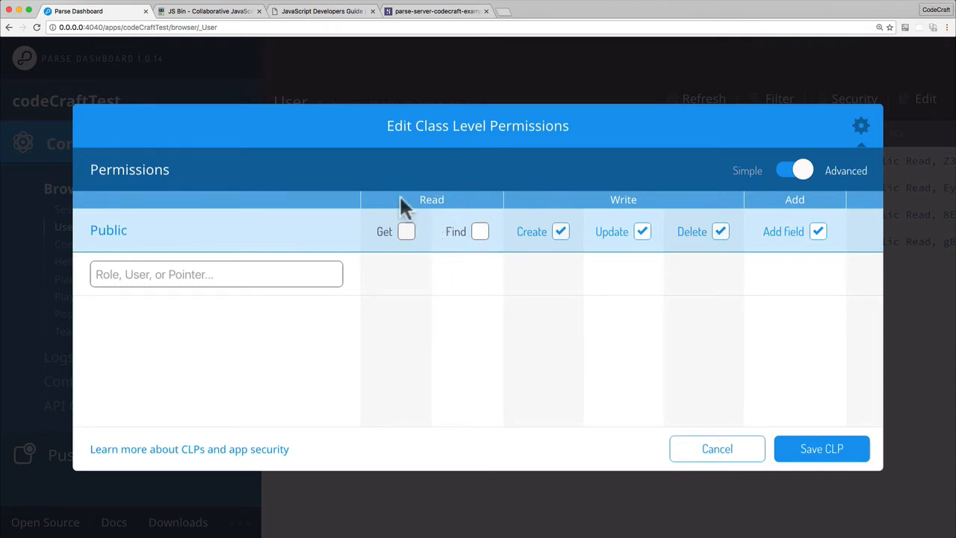
mouse_move(410, 233)
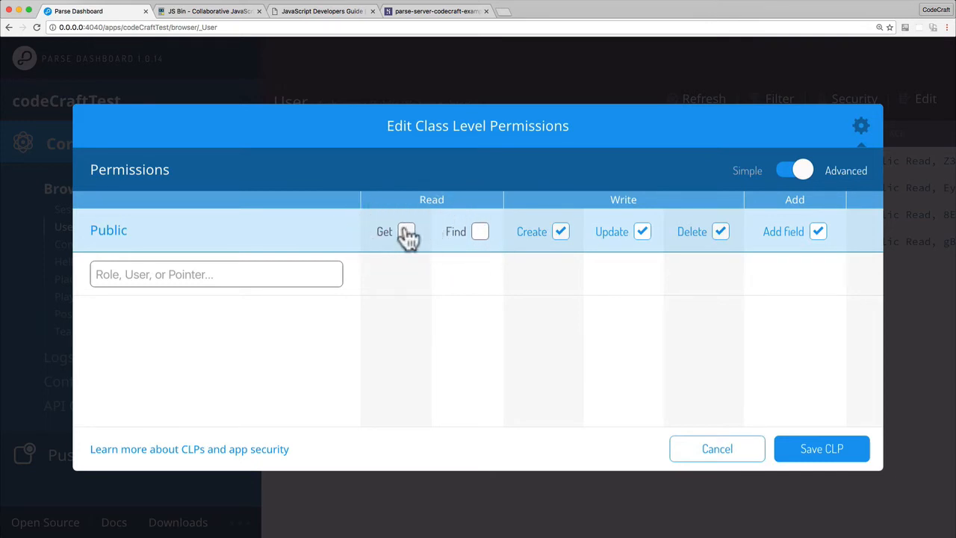
left_click(406, 230)
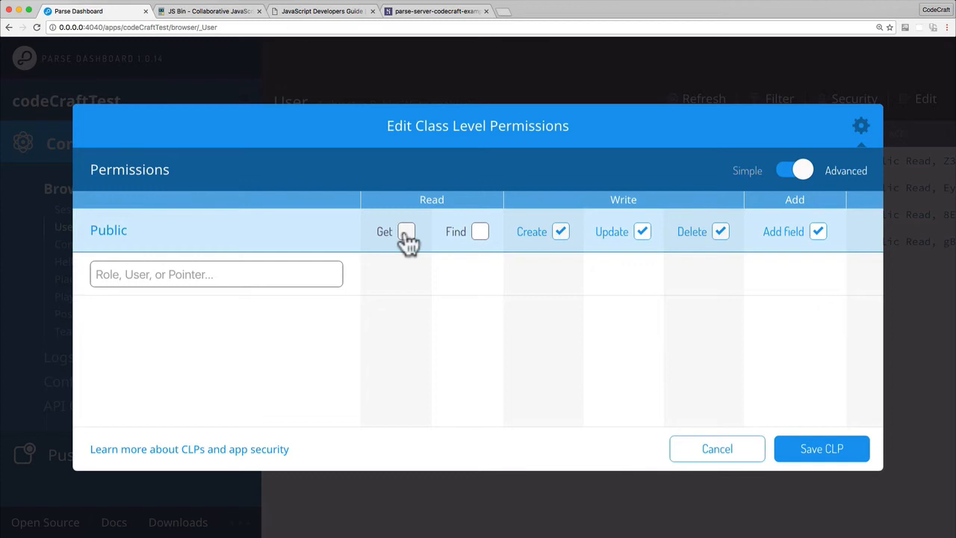
left_click(407, 230)
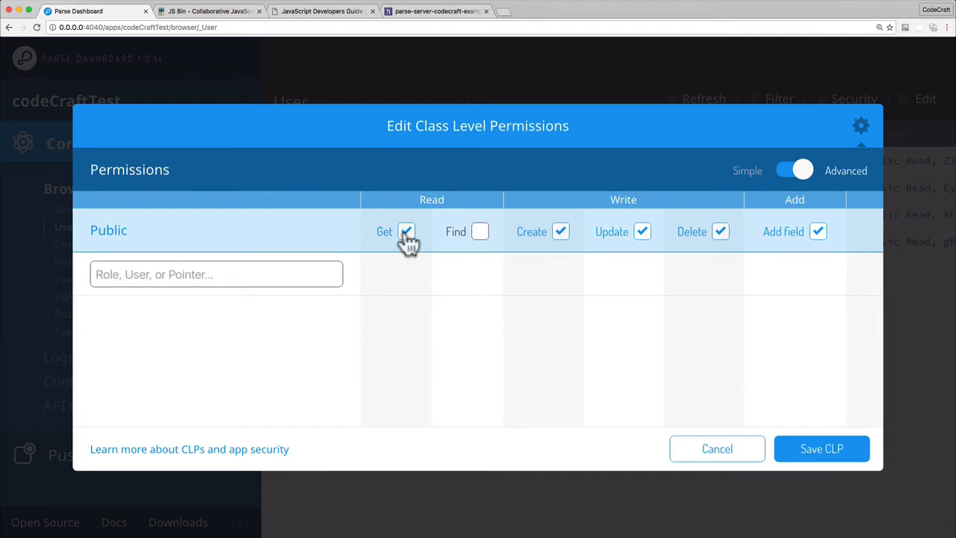
mouse_move(803, 335)
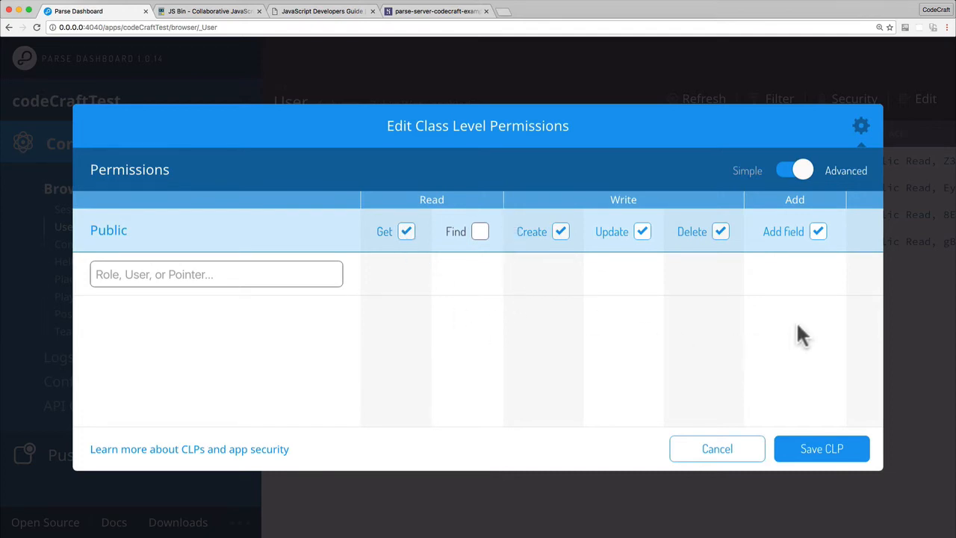
mouse_move(818, 312)
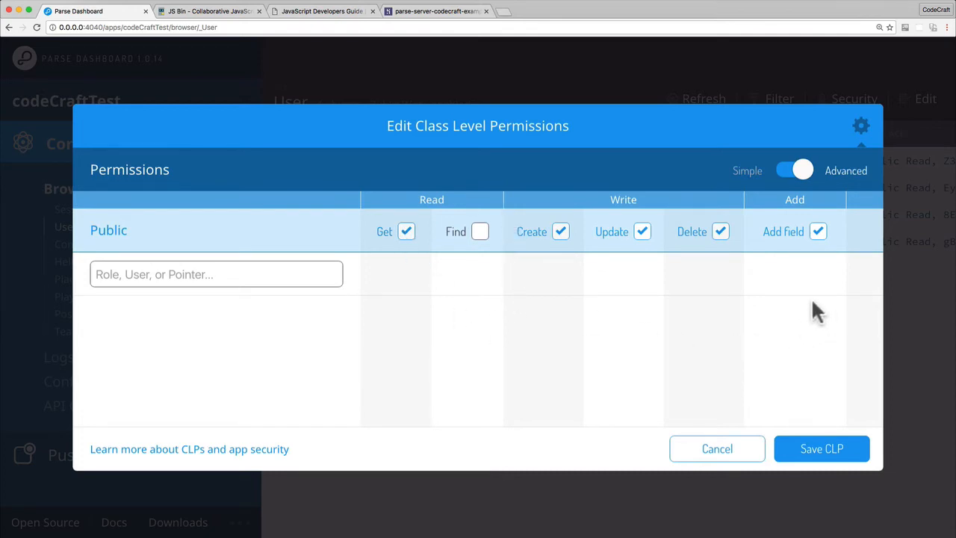
left_click(819, 230)
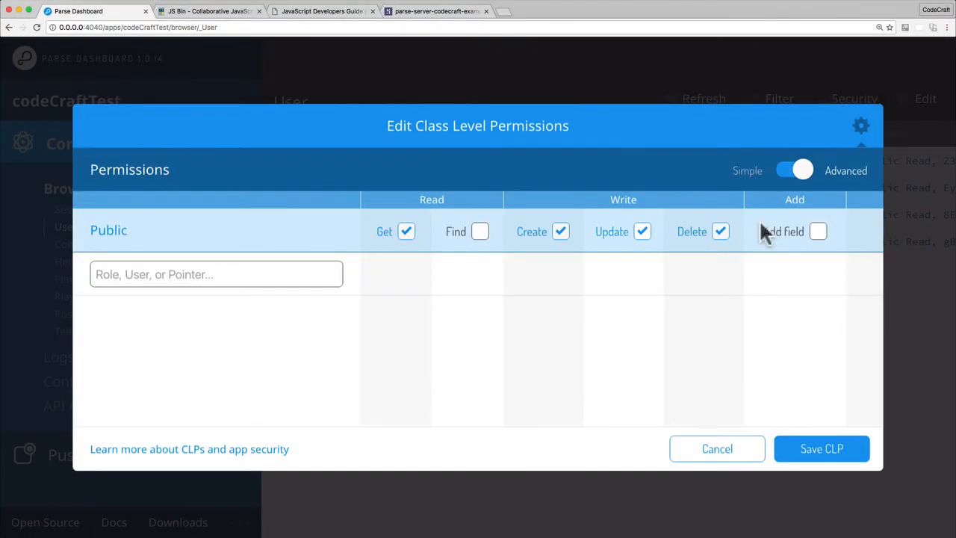
mouse_move(852, 208)
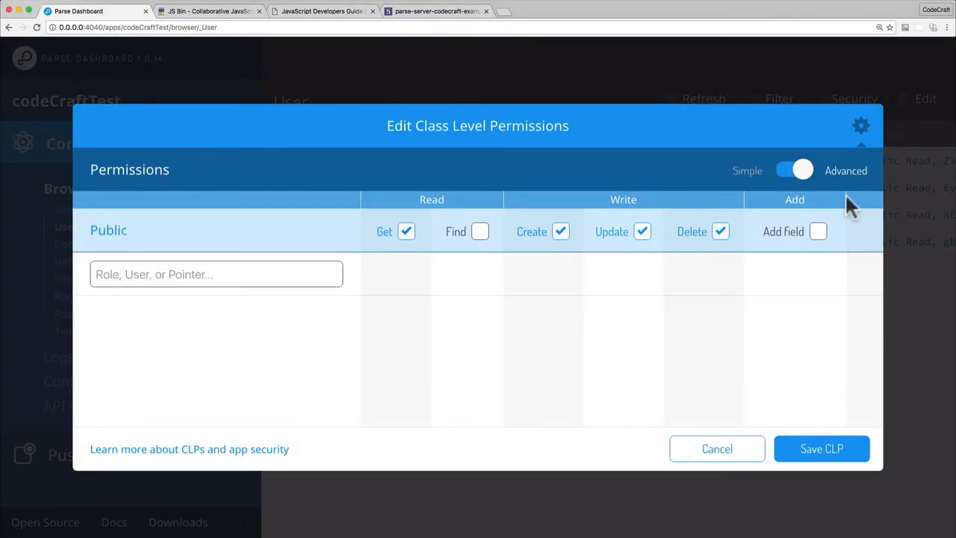
mouse_move(844, 256)
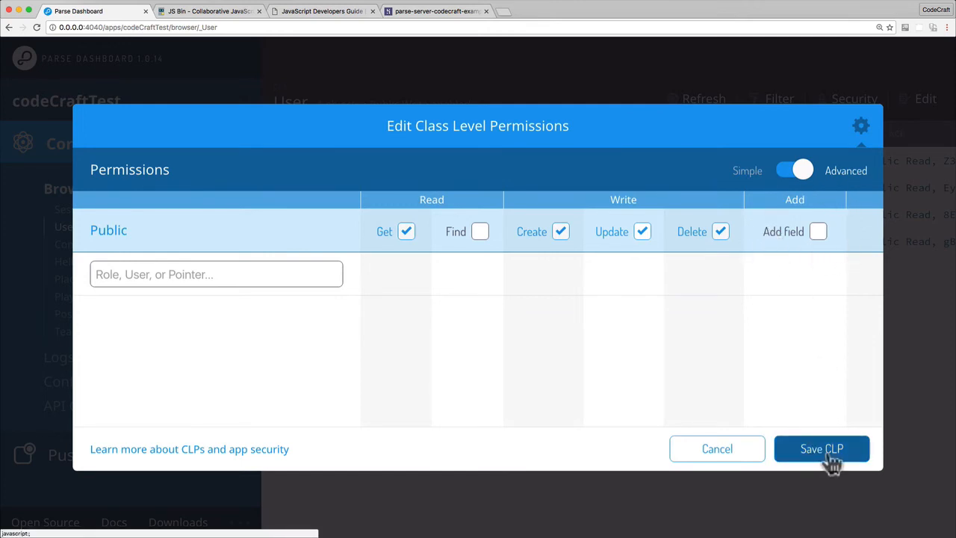
left_click(821, 448)
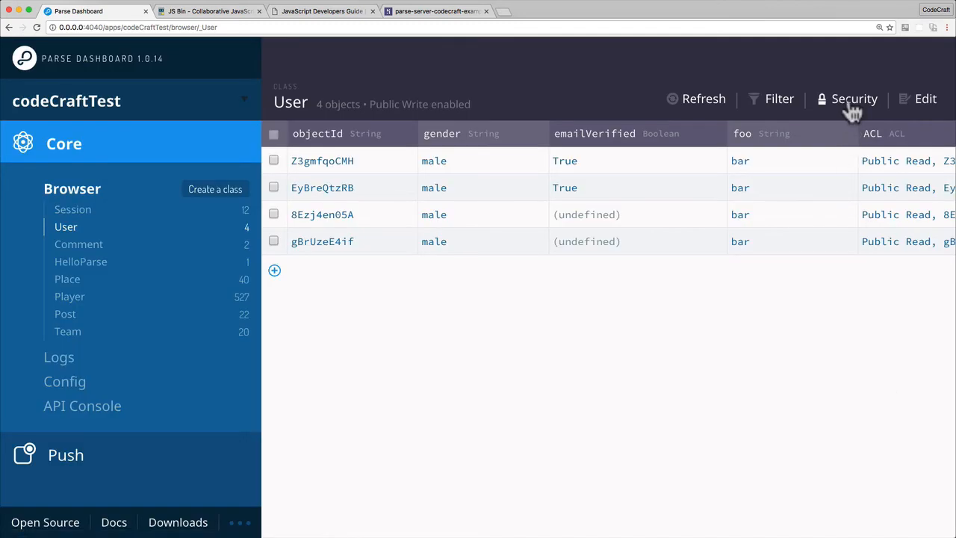
- Reopen the User class permissions and switch the view to Advanced
left_click(855, 98)
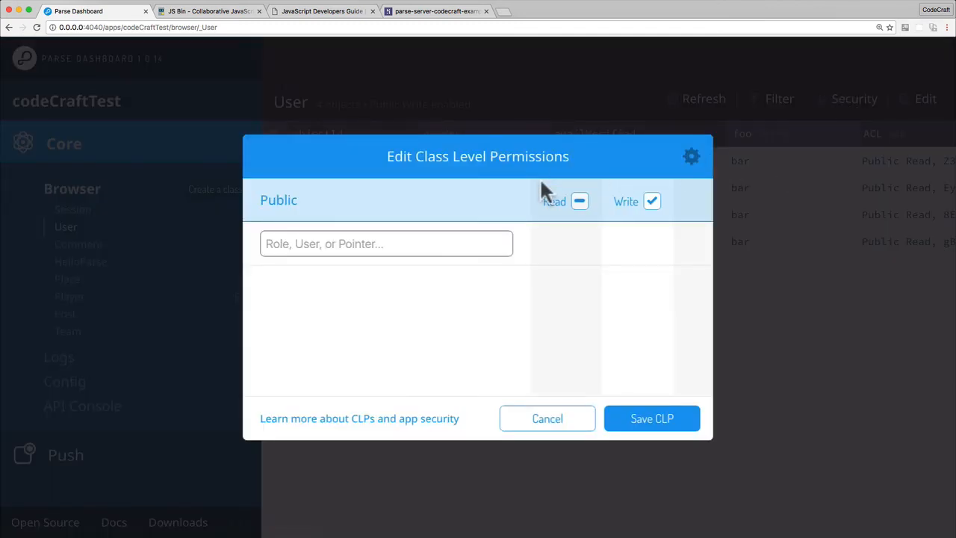
left_click(580, 200)
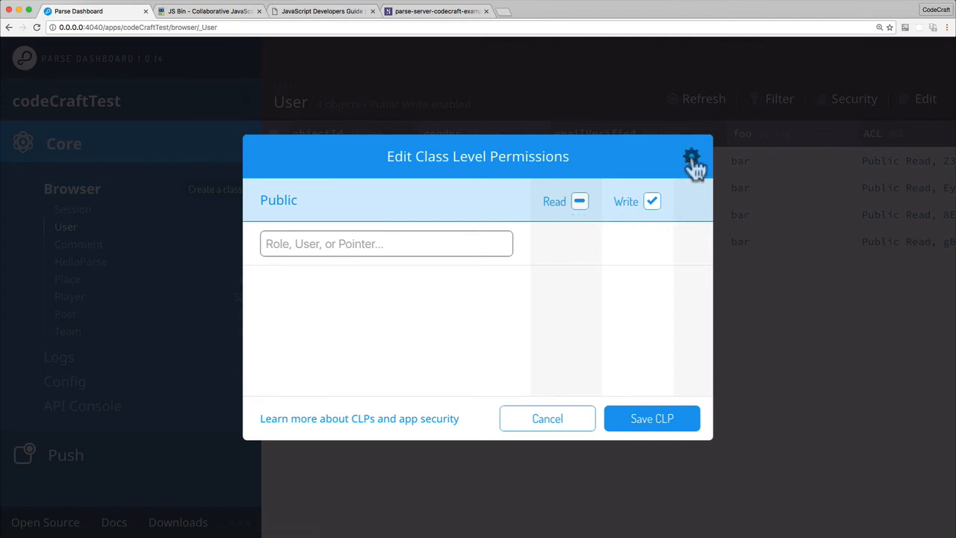
left_click(690, 157)
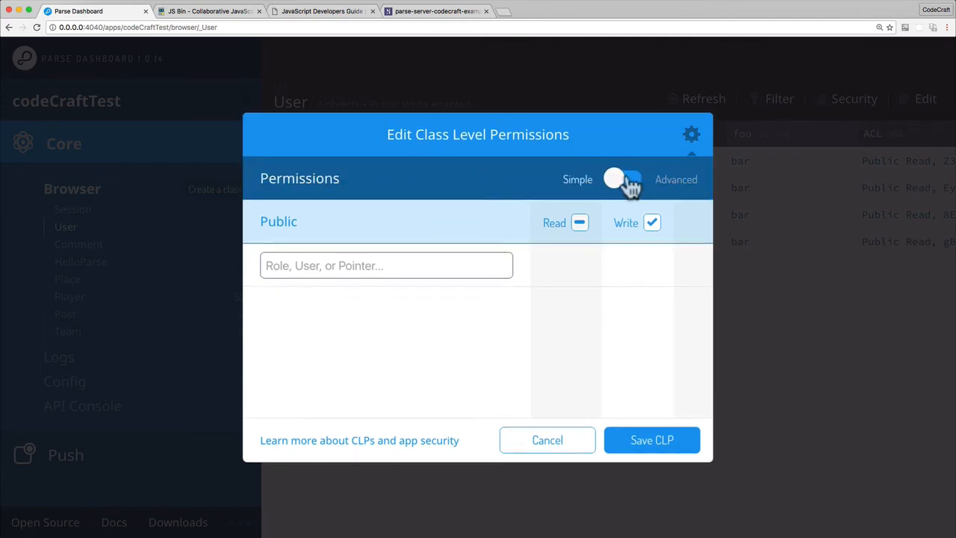
left_click(624, 179)
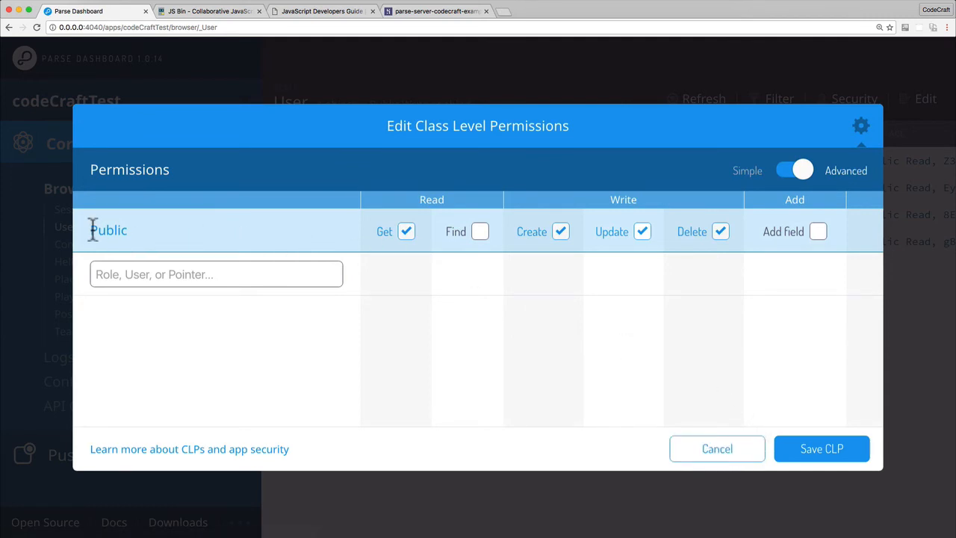
mouse_move(730, 427)
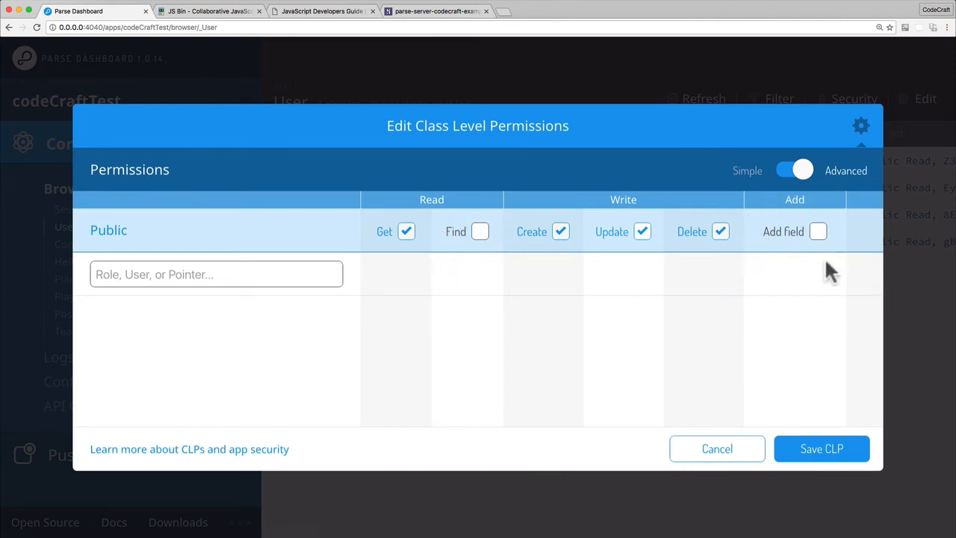
mouse_move(761, 242)
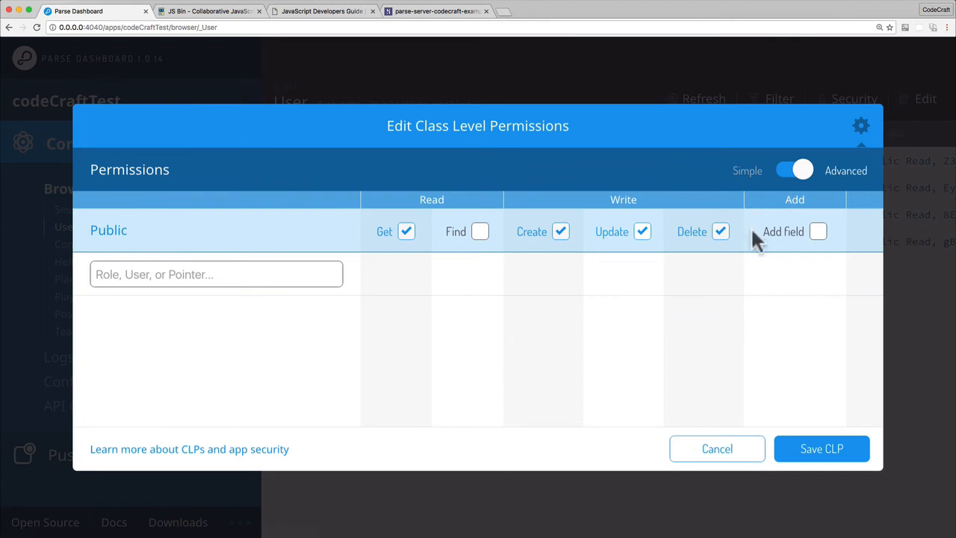
mouse_move(717, 448)
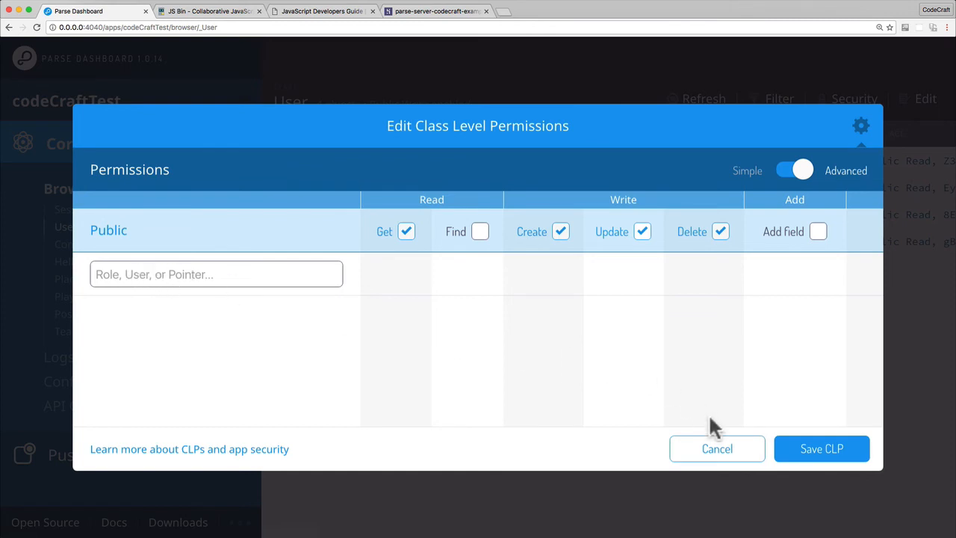
- Cancel the editor and select the first user's objectId Z3gmfqoCMH
left_click(717, 448)
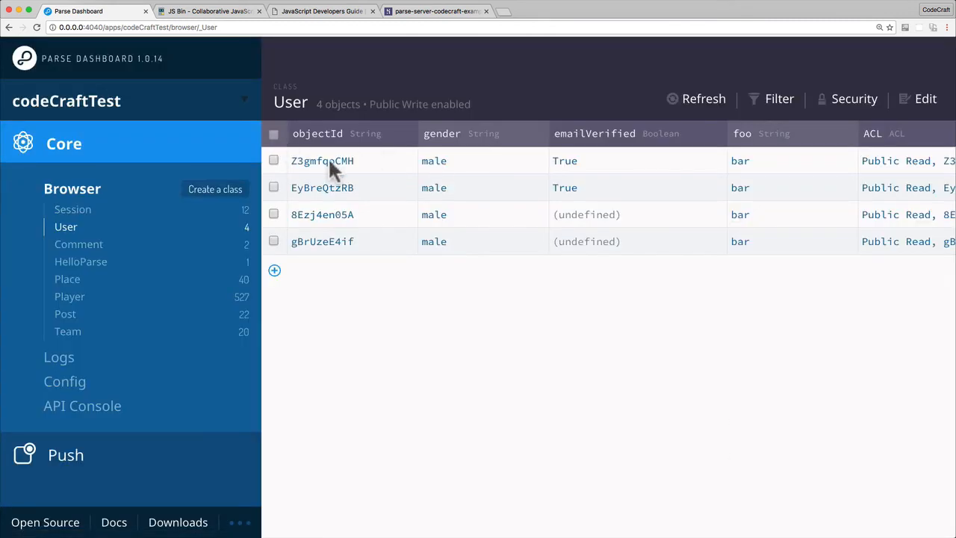
double_click(323, 160)
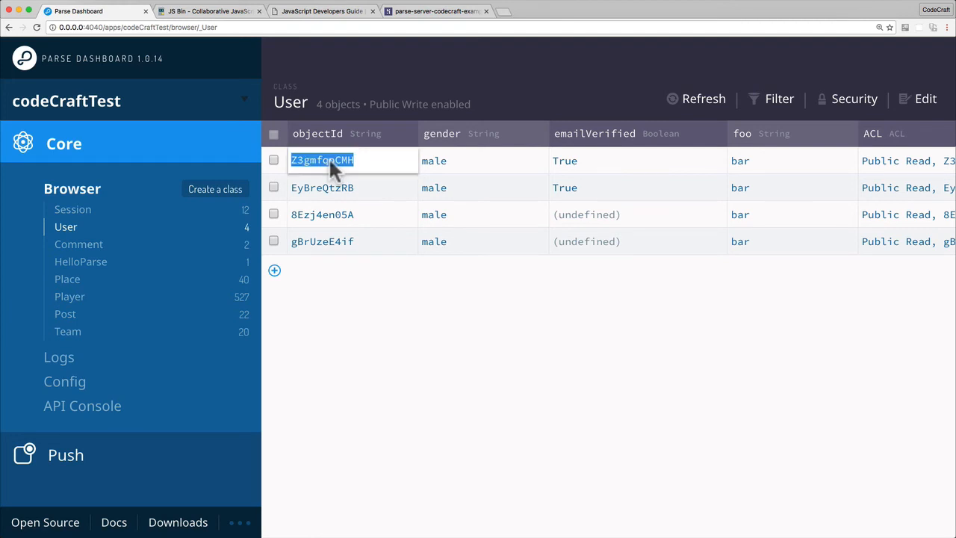
mouse_move(433, 299)
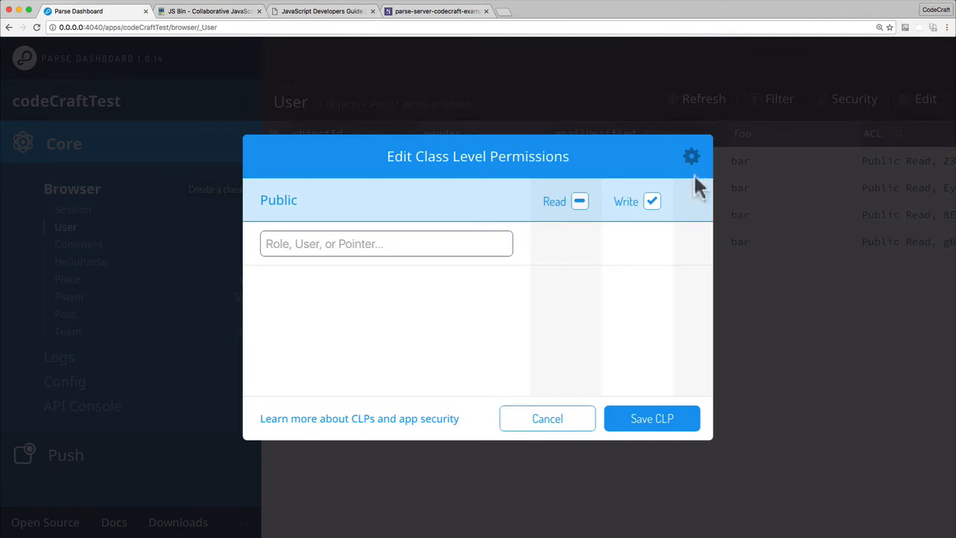
- Add user Z3gmfqoCMH with Find and Add field permissions on User and save
left_click(802, 170)
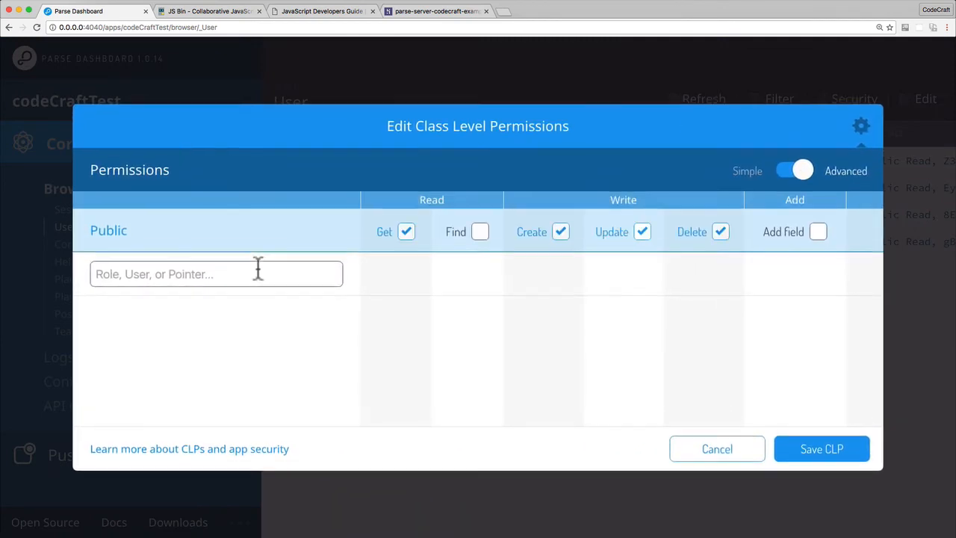
type("Z3gmfqoCMH")
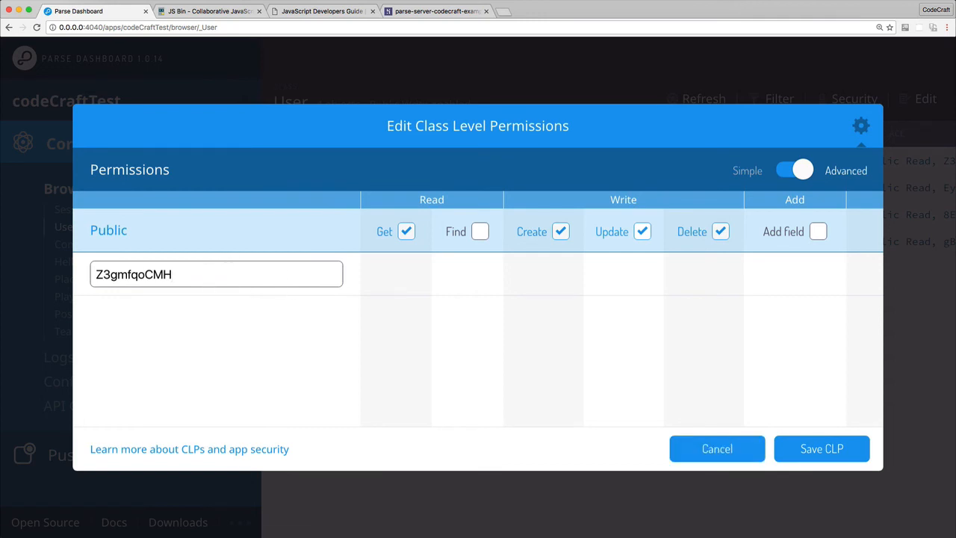
left_click(481, 275)
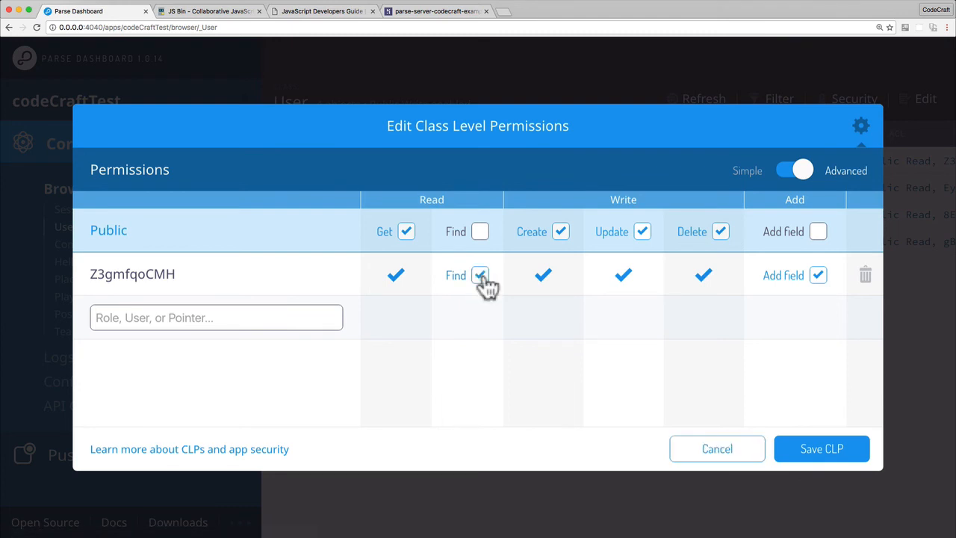
left_click(817, 275)
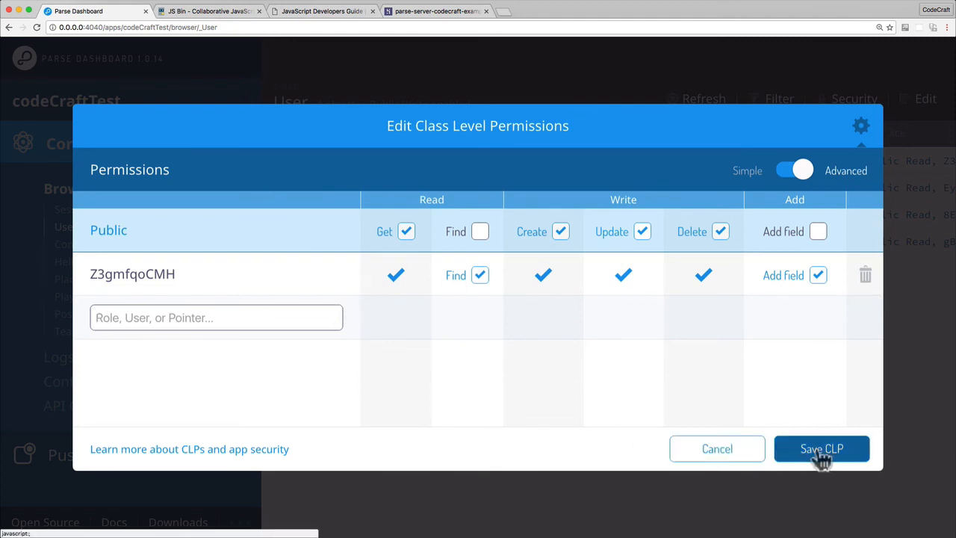
left_click(822, 448)
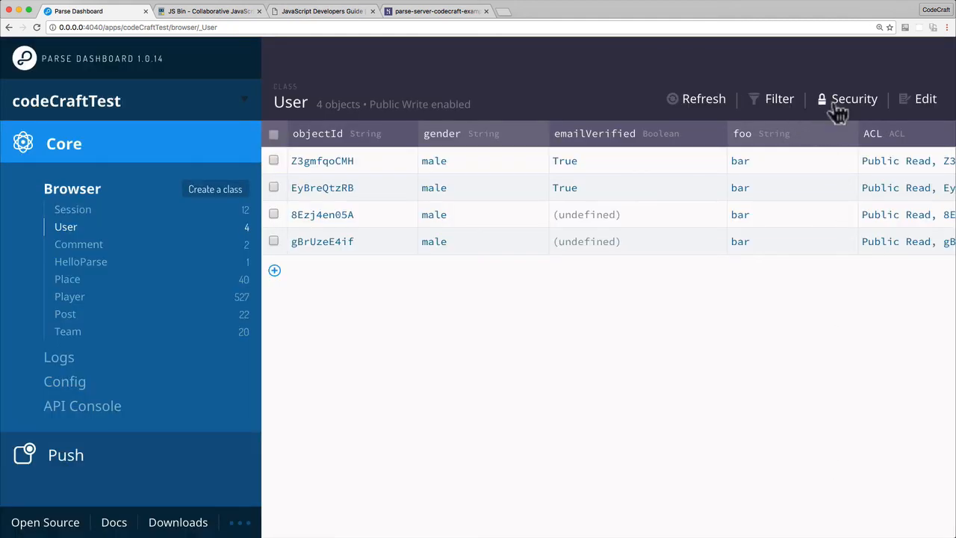
left_click(854, 98)
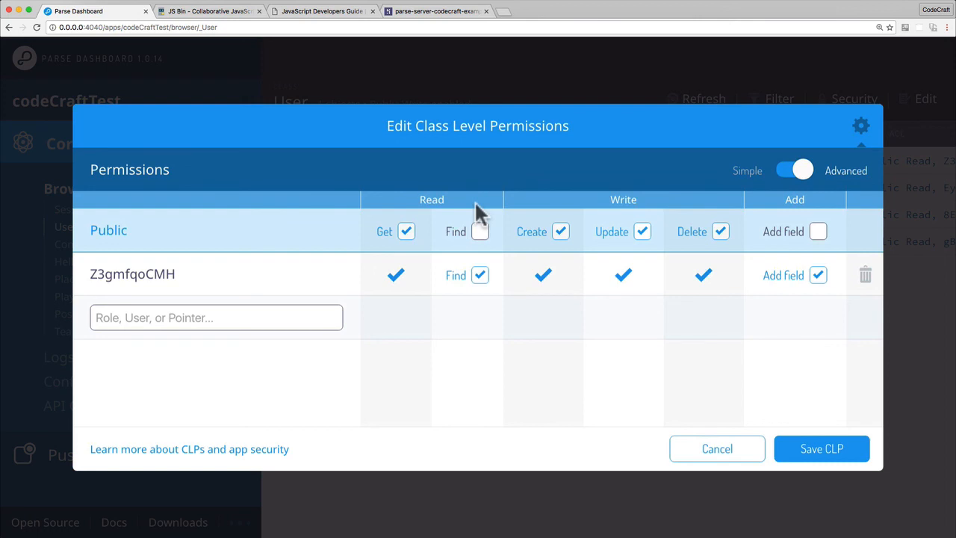
mouse_move(394, 230)
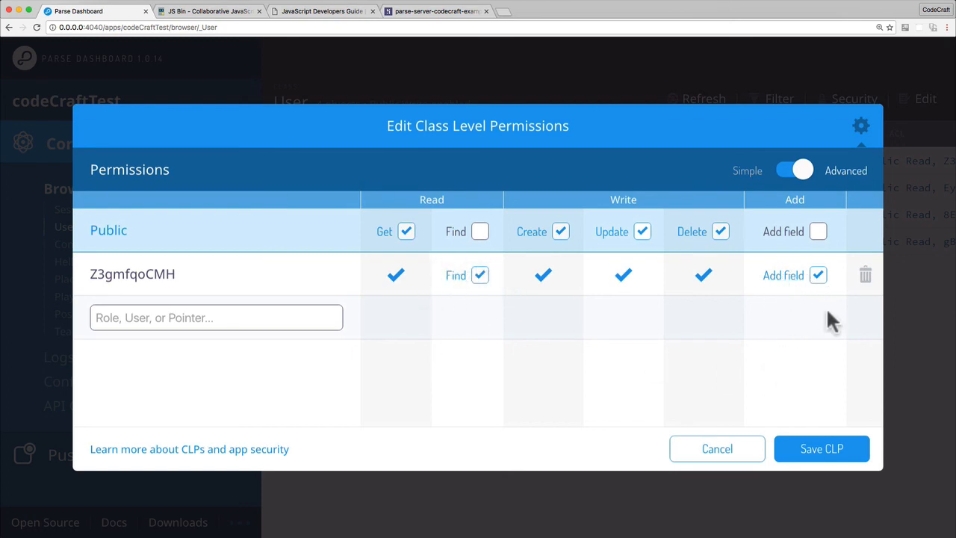
mouse_move(805, 316)
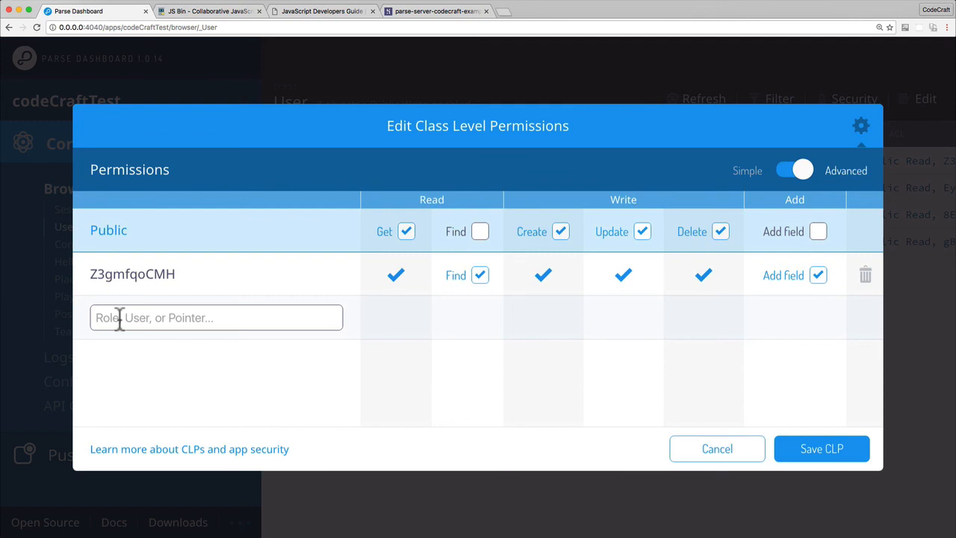
mouse_move(152, 317)
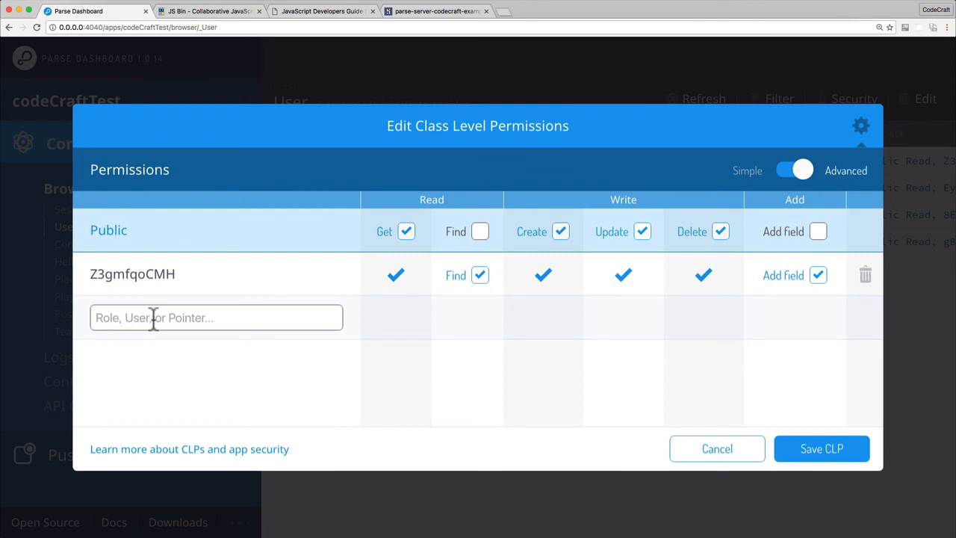
mouse_move(769, 355)
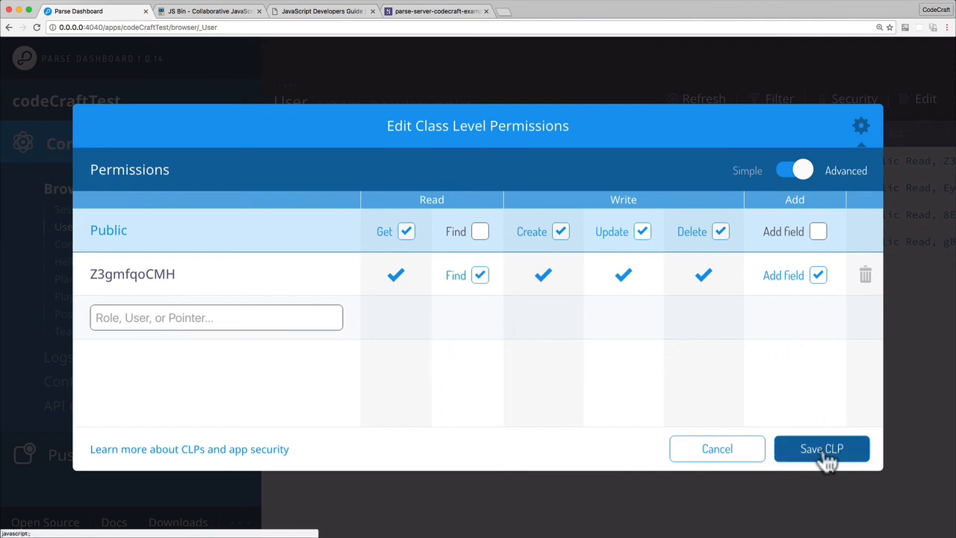
left_click(821, 448)
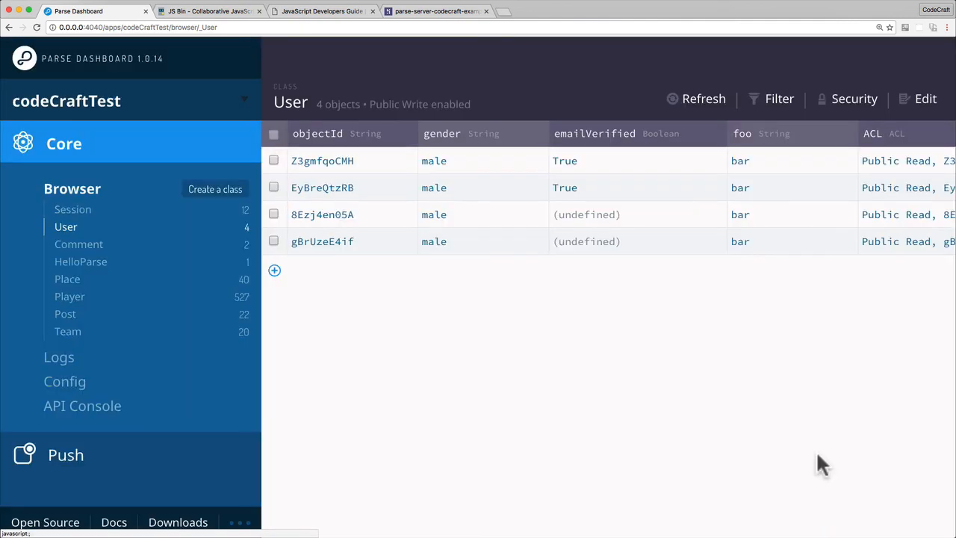